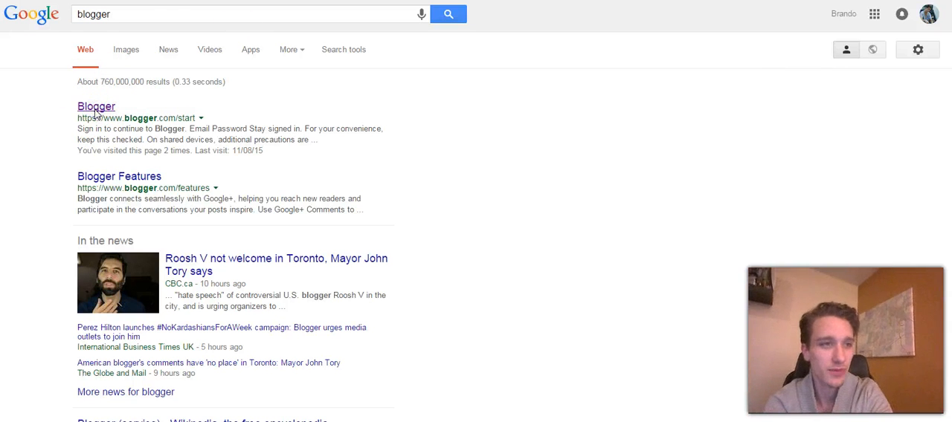
{"action": "mouse_move", "coordinate": [96, 116]}
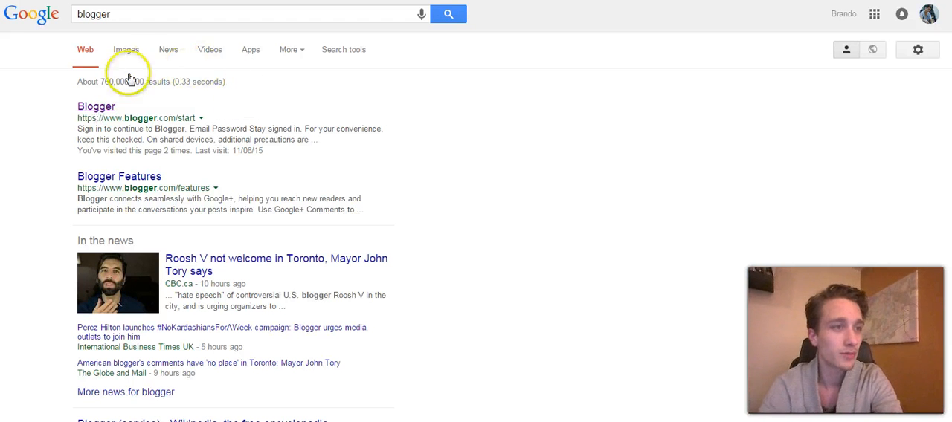
Step: Open the Blogger result from the 'blogger' Google search to reach the dashboard
{"action": "left_click", "coordinate": [96, 106]}
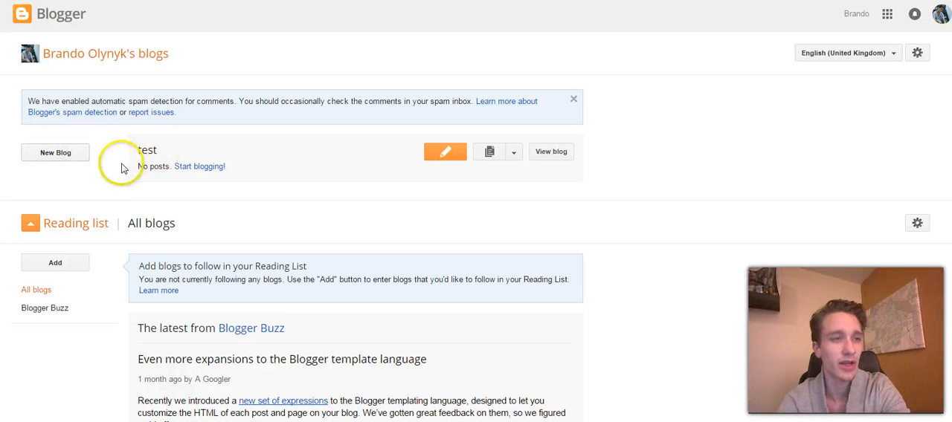
{"action": "mouse_move", "coordinate": [255, 155]}
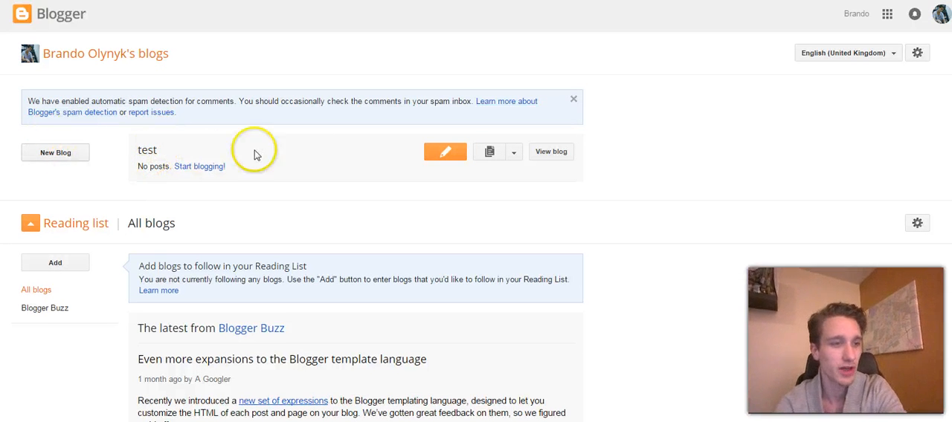
{"action": "mouse_move", "coordinate": [67, 160]}
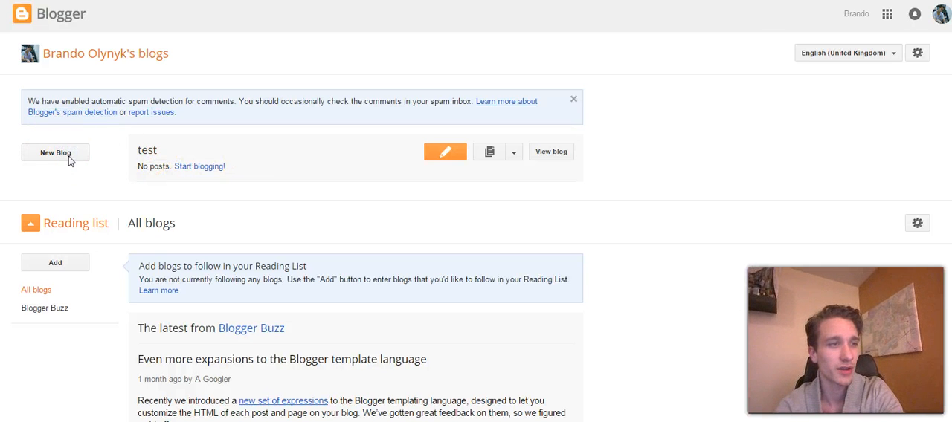
Step: Start a new blog titled 'brando1234' with the address brandool23.blogspot.com
{"action": "left_click", "coordinate": [55, 152]}
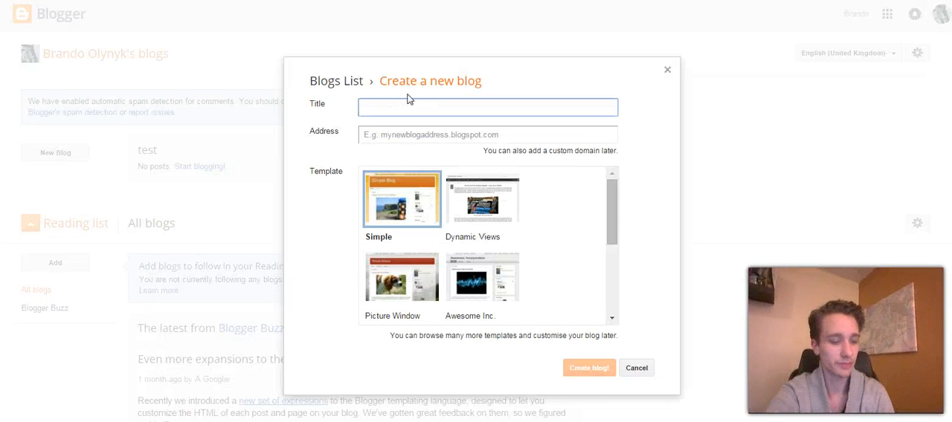
{"action": "type", "text": "brando1234"}
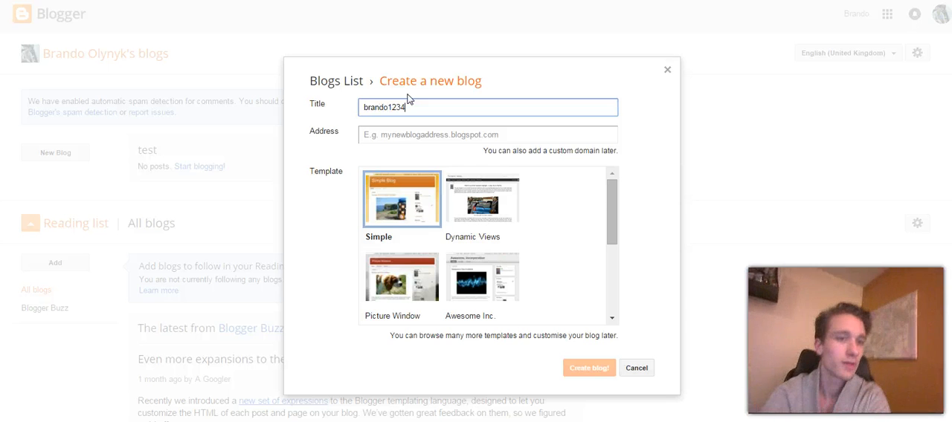
{"action": "left_click", "coordinate": [487, 134]}
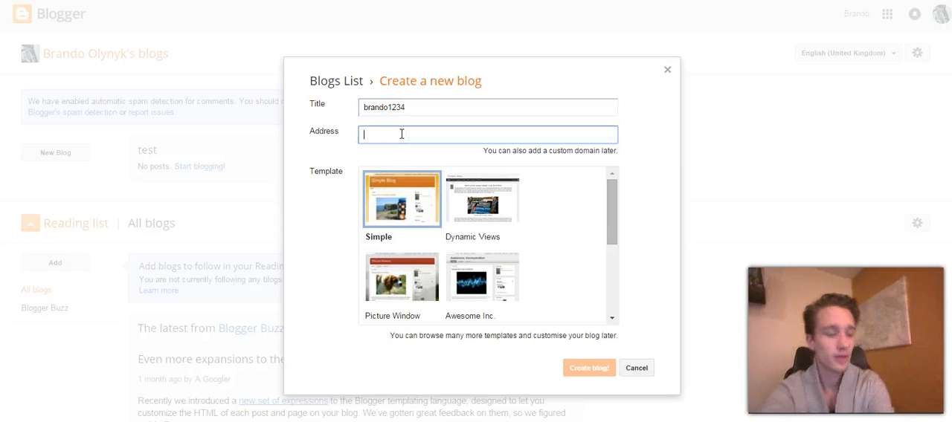
{"action": "type", "text": "brandool23.blogspot.com"}
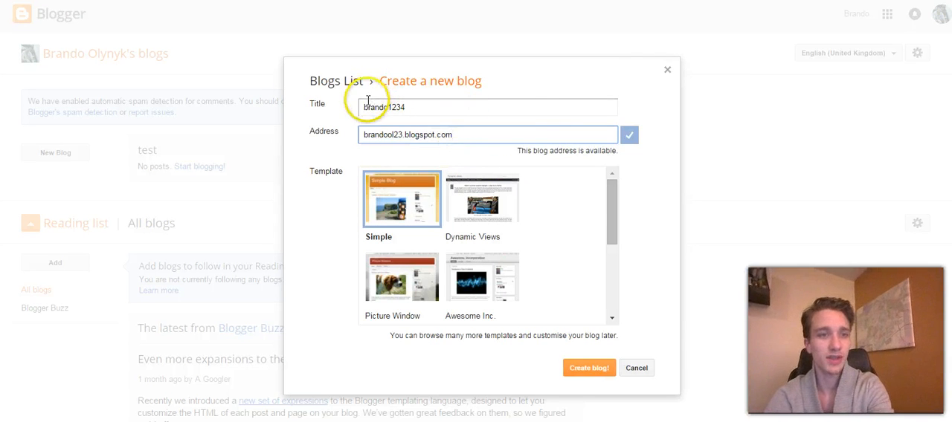
{"action": "mouse_move", "coordinate": [453, 135]}
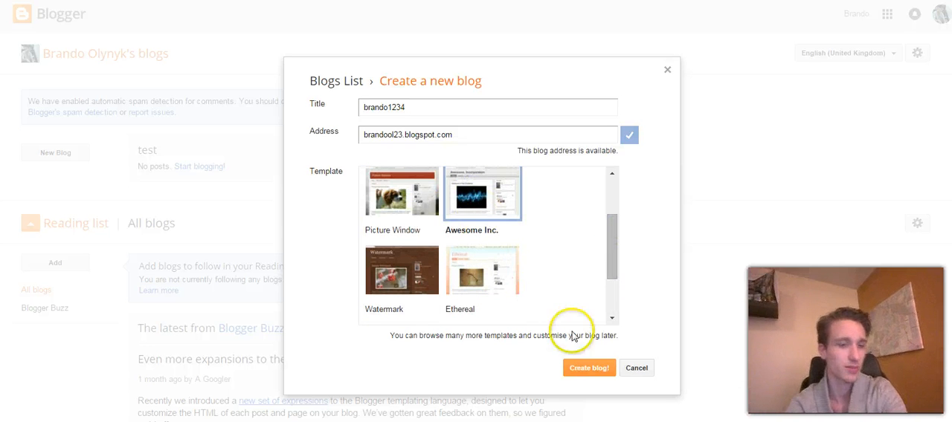
Step: Create the brando1234 blog and open its overview from the blog list
{"action": "left_click", "coordinate": [589, 368]}
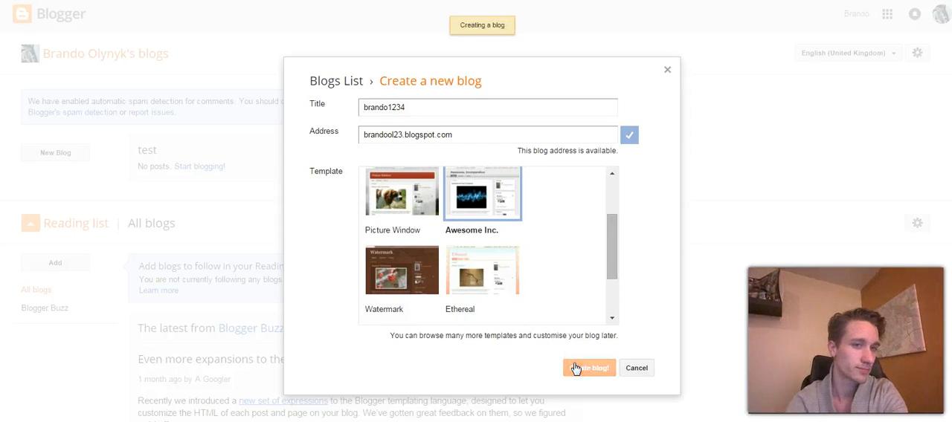
{"action": "left_click", "coordinate": [588, 368]}
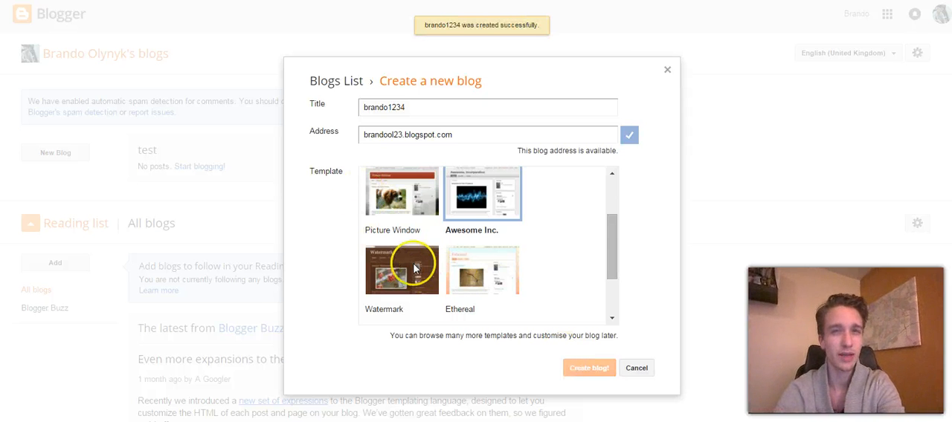
{"action": "mouse_move", "coordinate": [415, 268]}
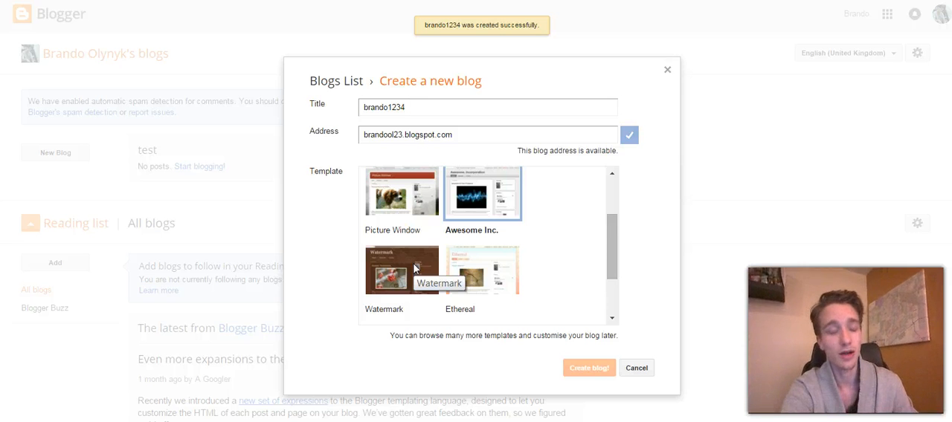
{"action": "left_click", "coordinate": [589, 368]}
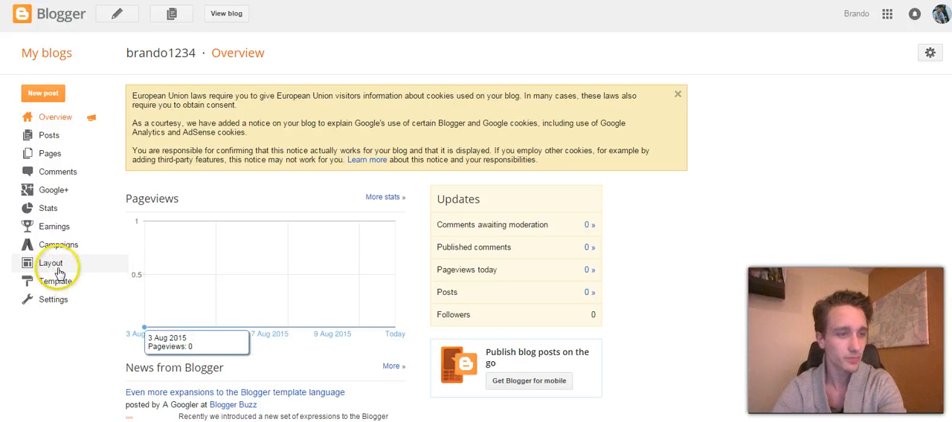
Step: Open brando1234's Layout page and scroll through Header, Main, sidebar and footer sections
{"action": "left_click", "coordinate": [50, 263]}
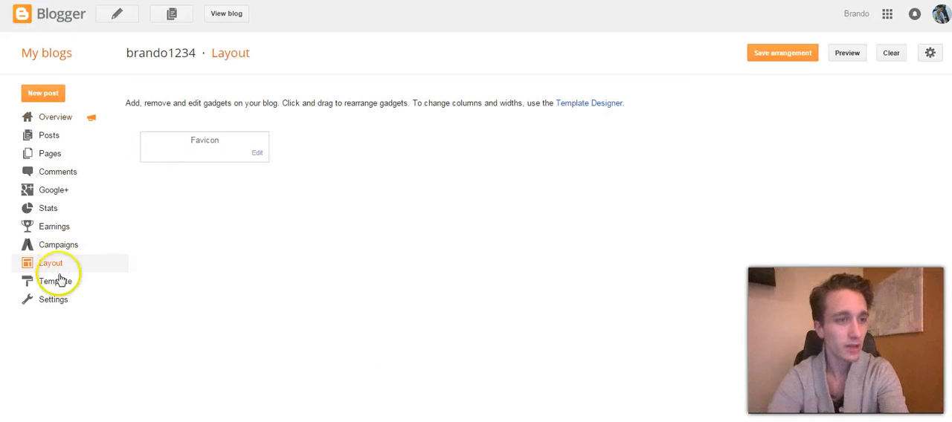
{"action": "left_click", "coordinate": [51, 262]}
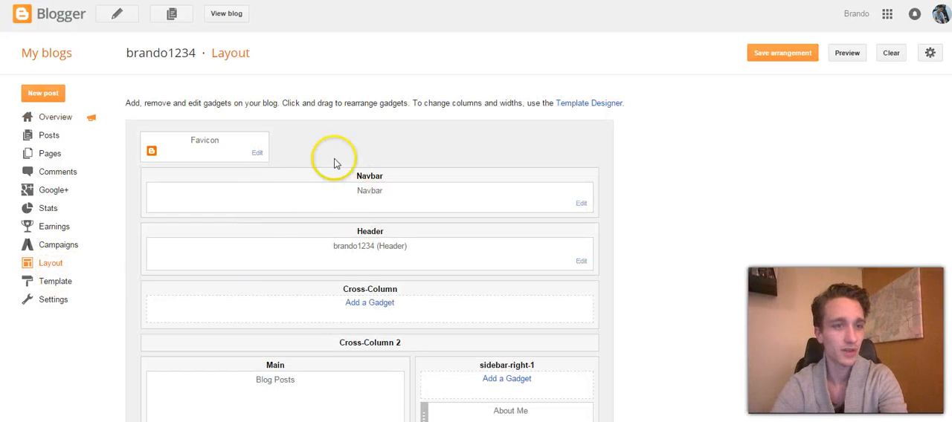
{"action": "scroll", "scroll_direction": "down", "scroll_amount": 3}
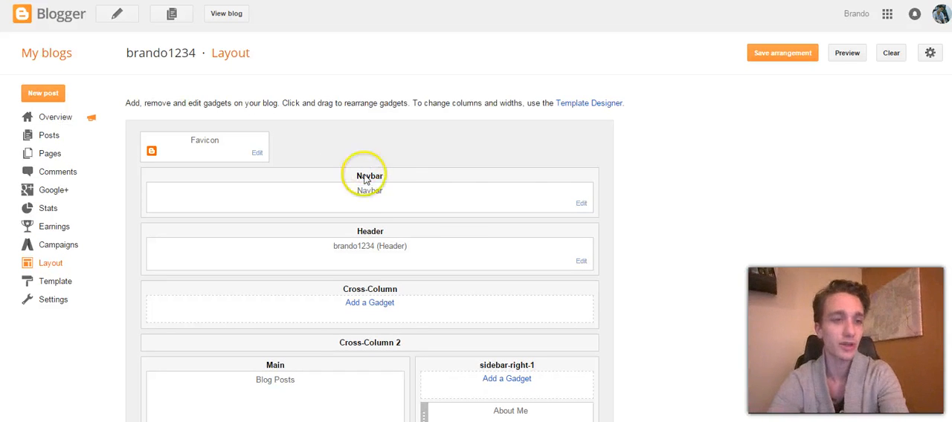
{"action": "mouse_move", "coordinate": [710, 163]}
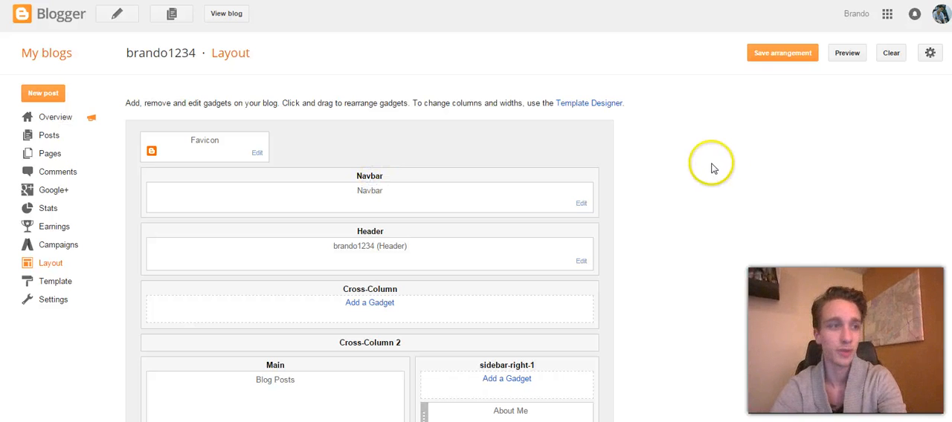
{"action": "mouse_move", "coordinate": [26, 141]}
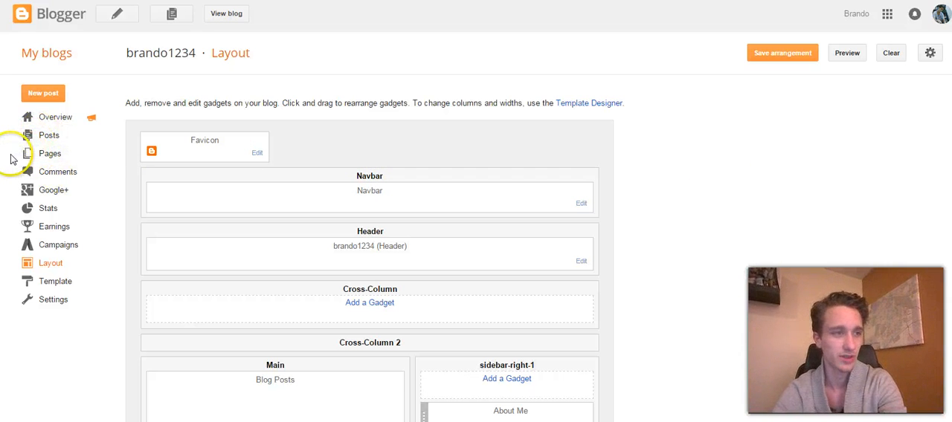
{"action": "mouse_move", "coordinate": [272, 271]}
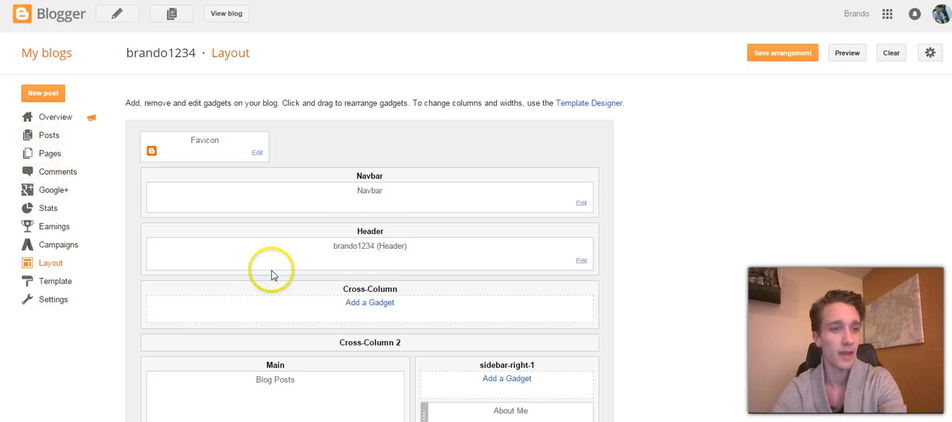
{"action": "scroll", "scroll_direction": "down", "scroll_amount": 3}
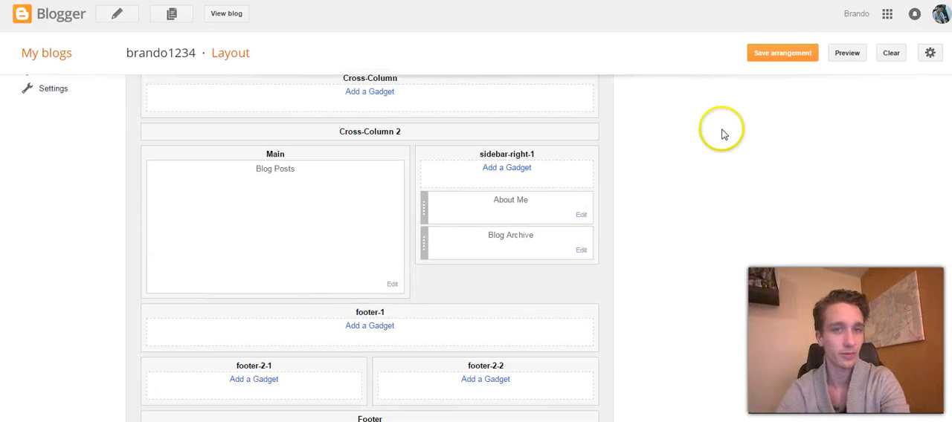
{"action": "left_click", "coordinate": [846, 53]}
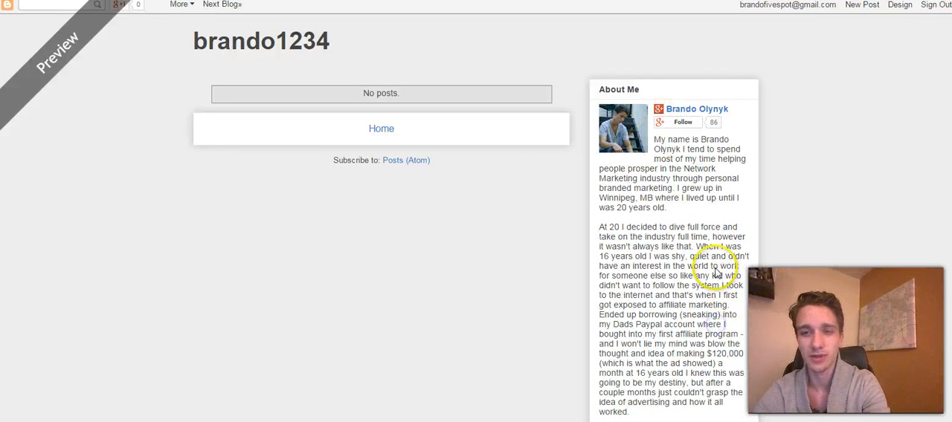
{"action": "scroll", "scroll_direction": "down", "scroll_amount": 3}
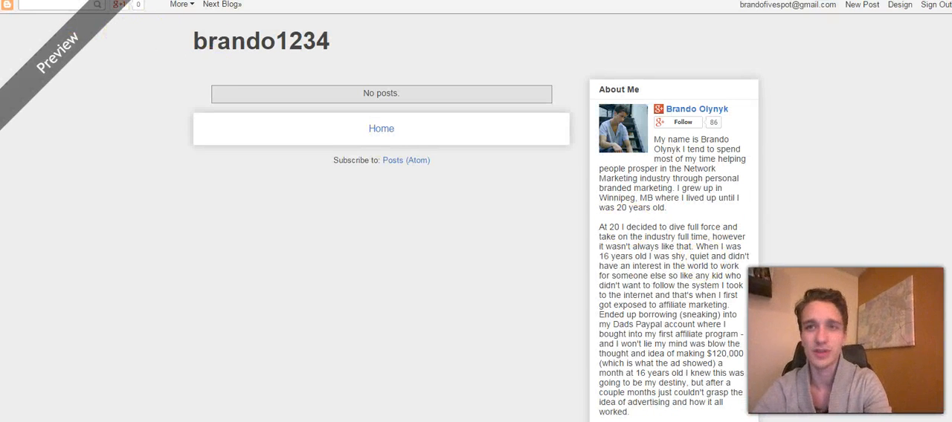
{"action": "left_click", "coordinate": [899, 4]}
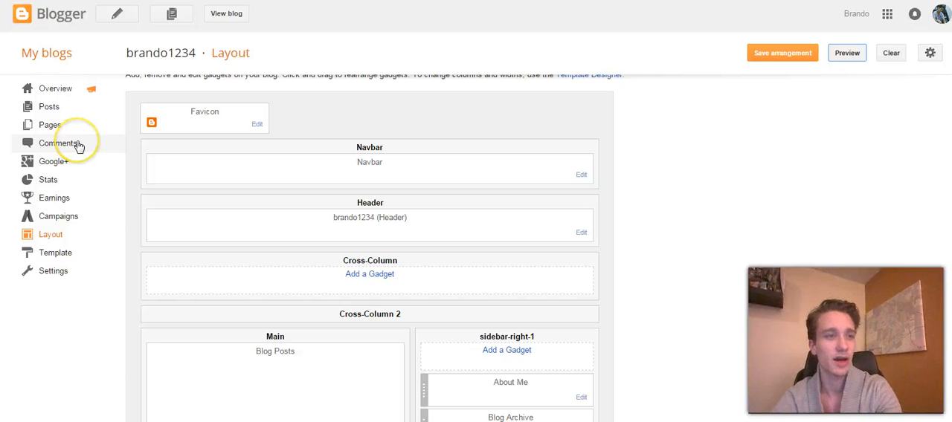
{"action": "mouse_move", "coordinate": [78, 143]}
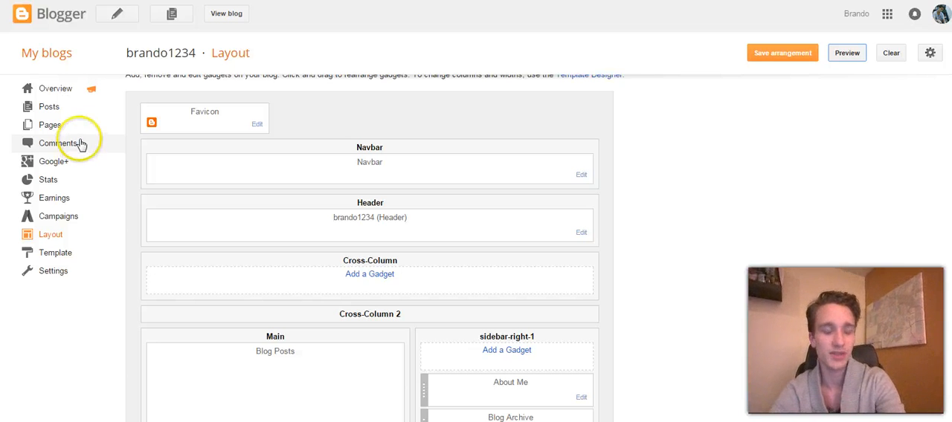
{"action": "mouse_move", "coordinate": [91, 111]}
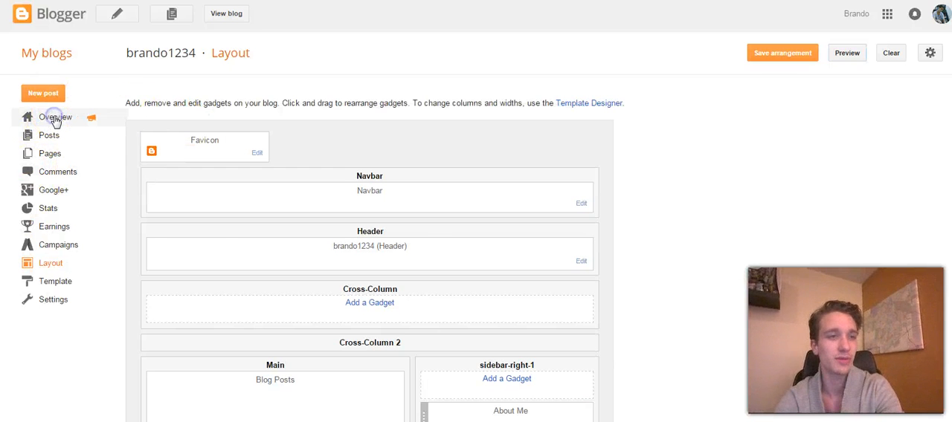
Step: Go back to the brando1234 Overview dashboard from the left sidebar
{"action": "left_click", "coordinate": [55, 117]}
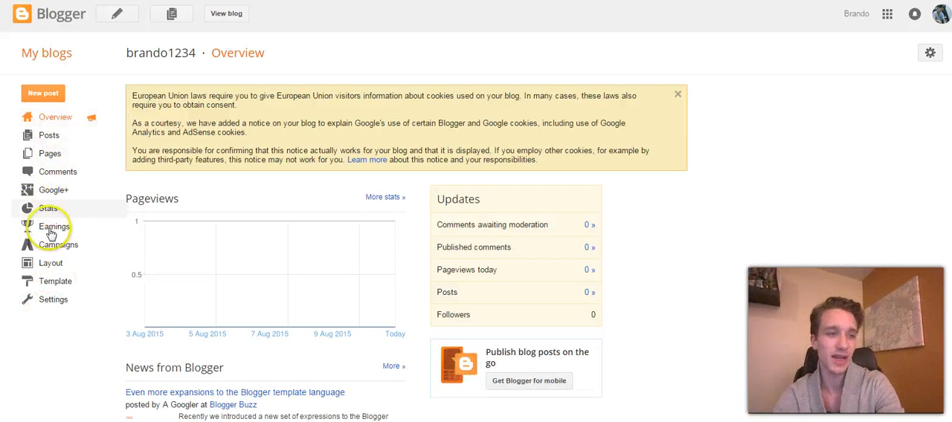
{"action": "mouse_move", "coordinate": [343, 265]}
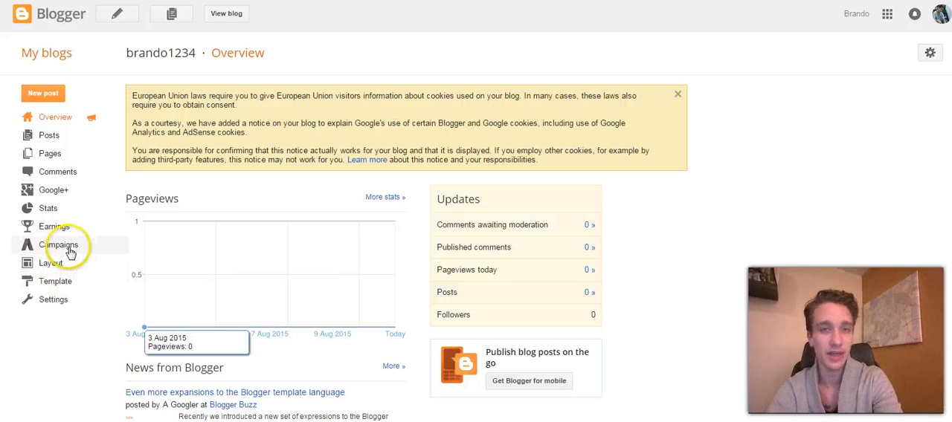
{"action": "mouse_move", "coordinate": [73, 211]}
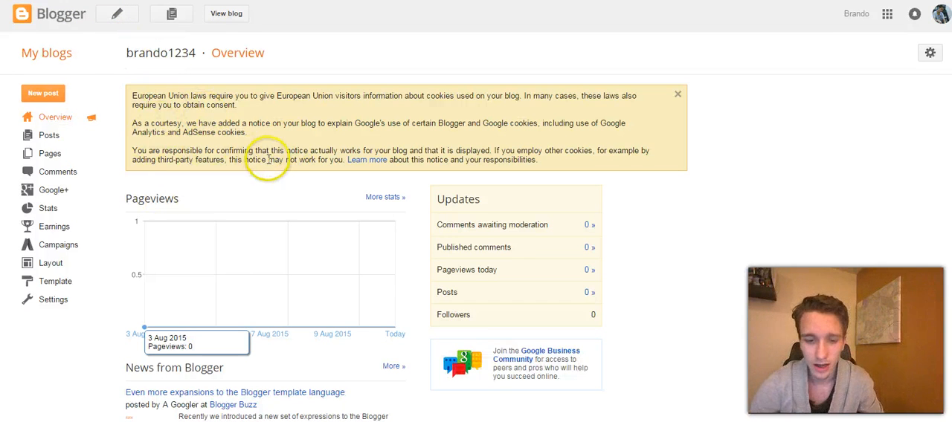
{"action": "mouse_move", "coordinate": [153, 186]}
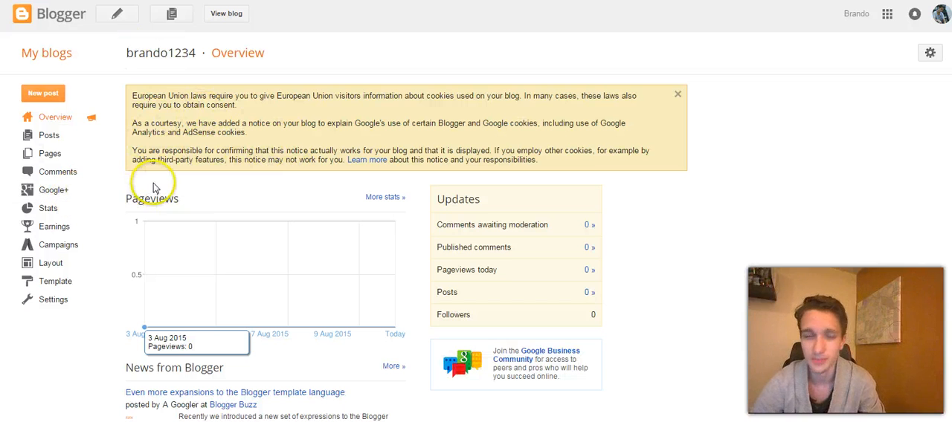